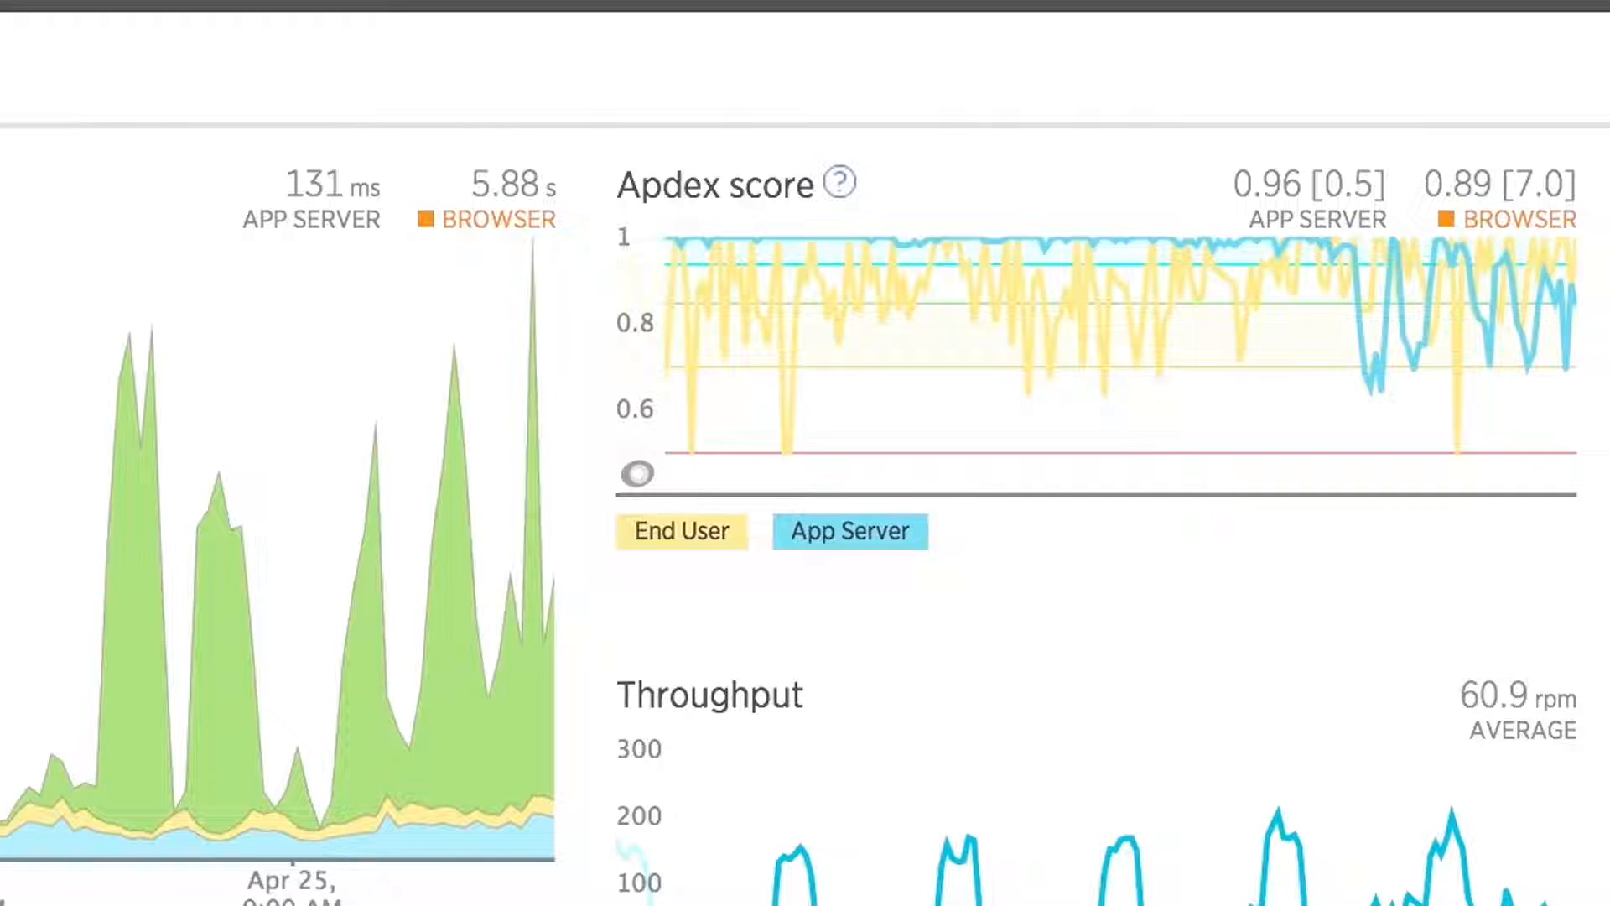
Step: Open External services to rank outside hosts, led by login.newrelic.com
scroll("down", 3)
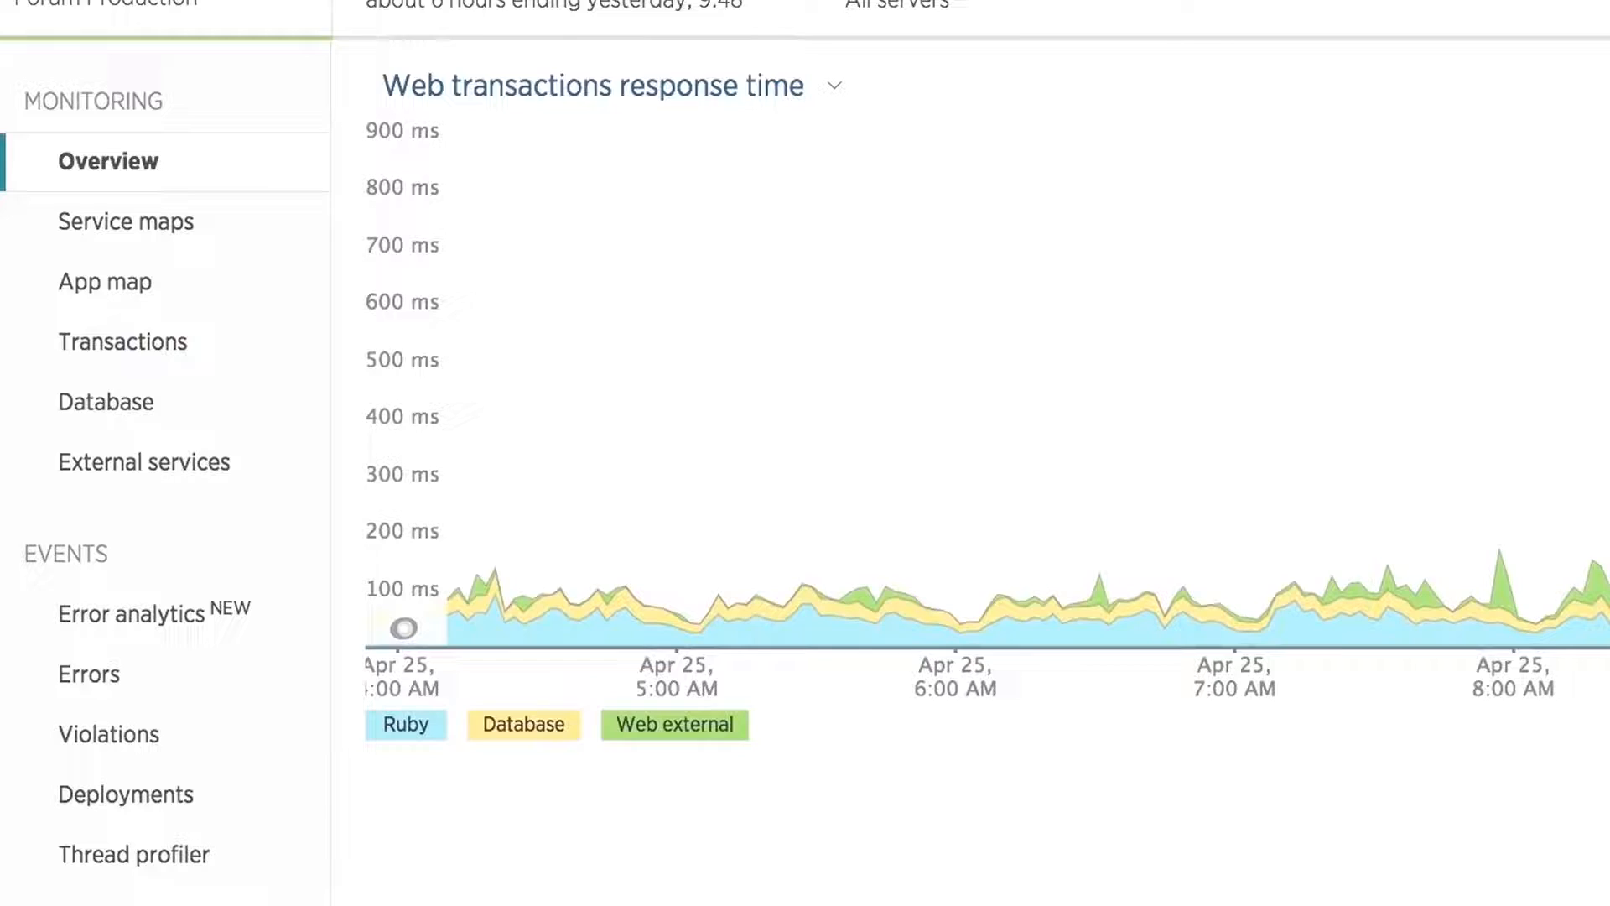
mouse_move(144, 462)
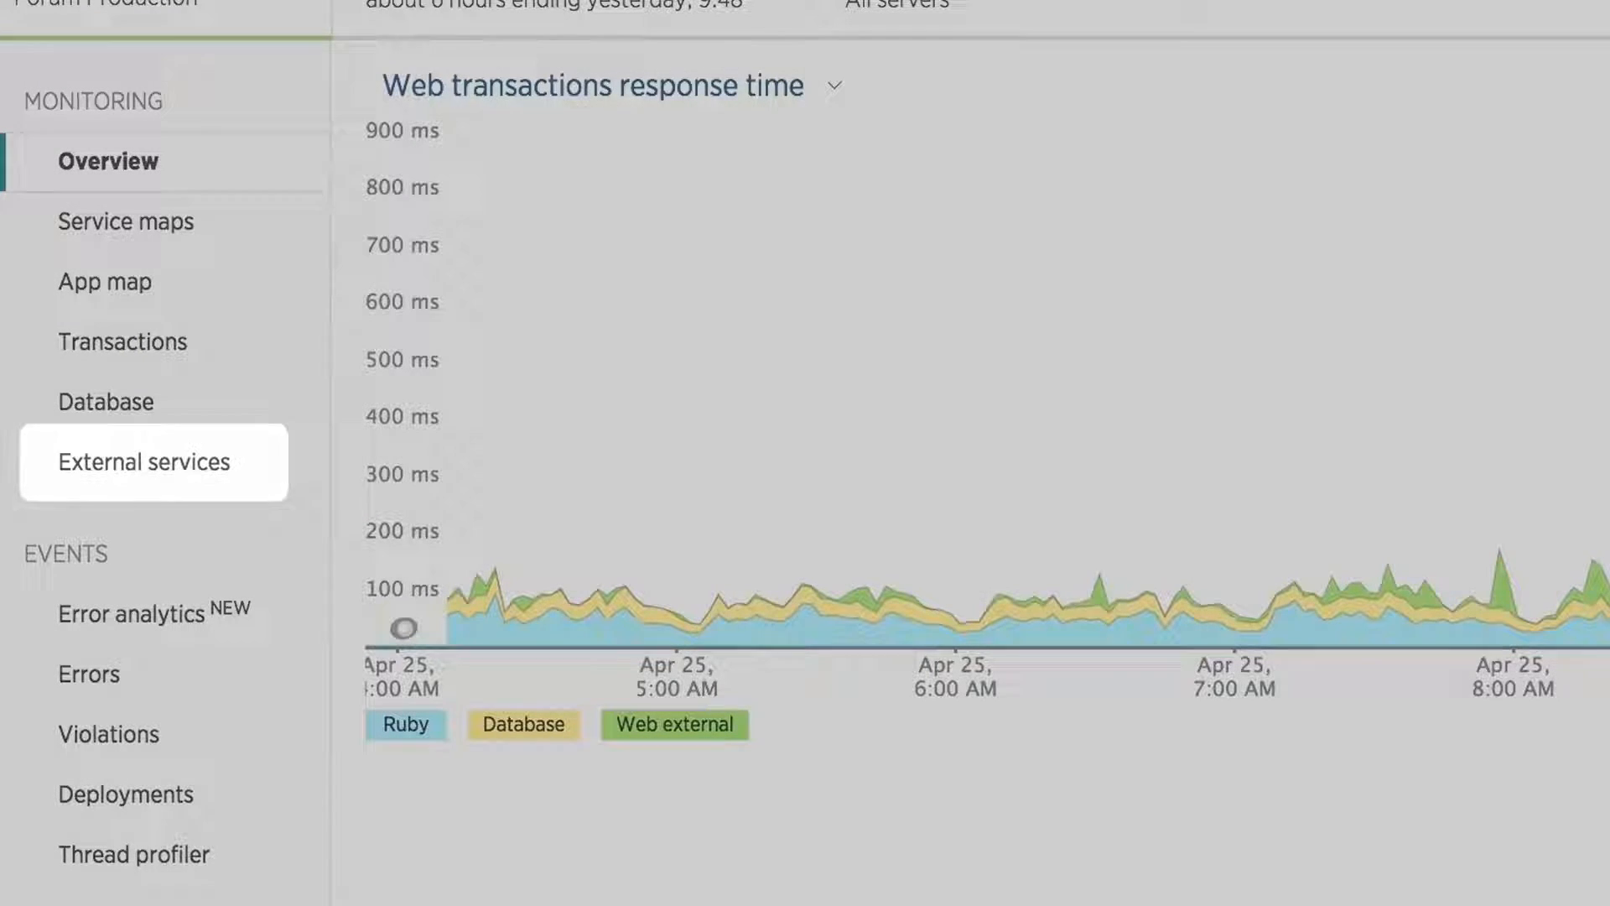
left_click(147, 461)
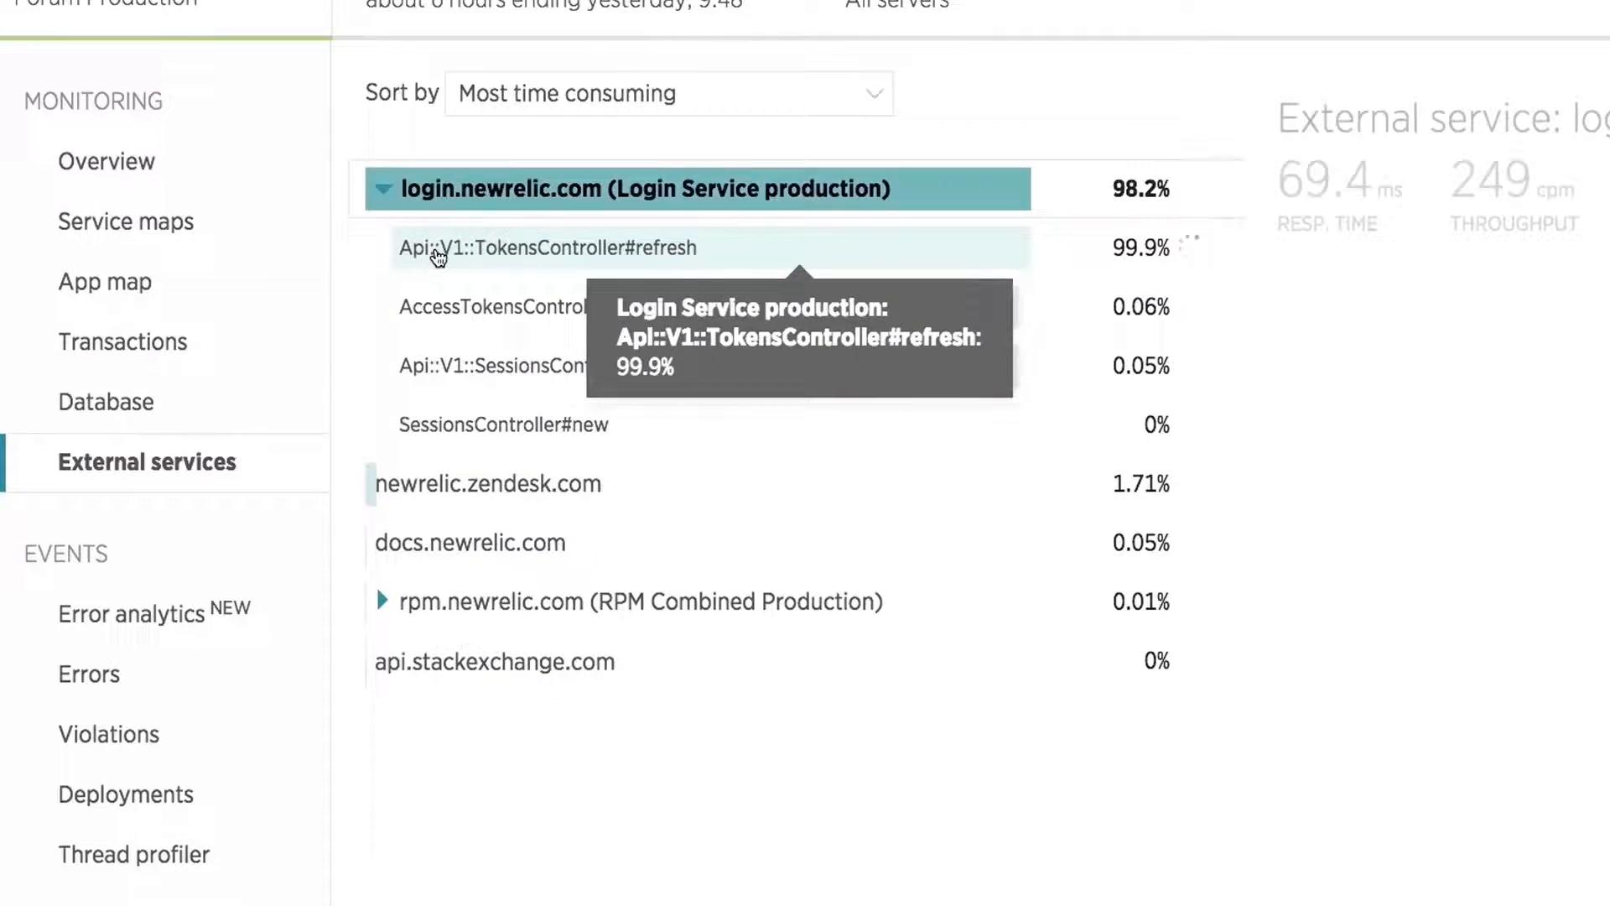
Step: Select Api::V1::TokensController#refresh under login.newrelic.com and scroll its detail panel
left_click(548, 248)
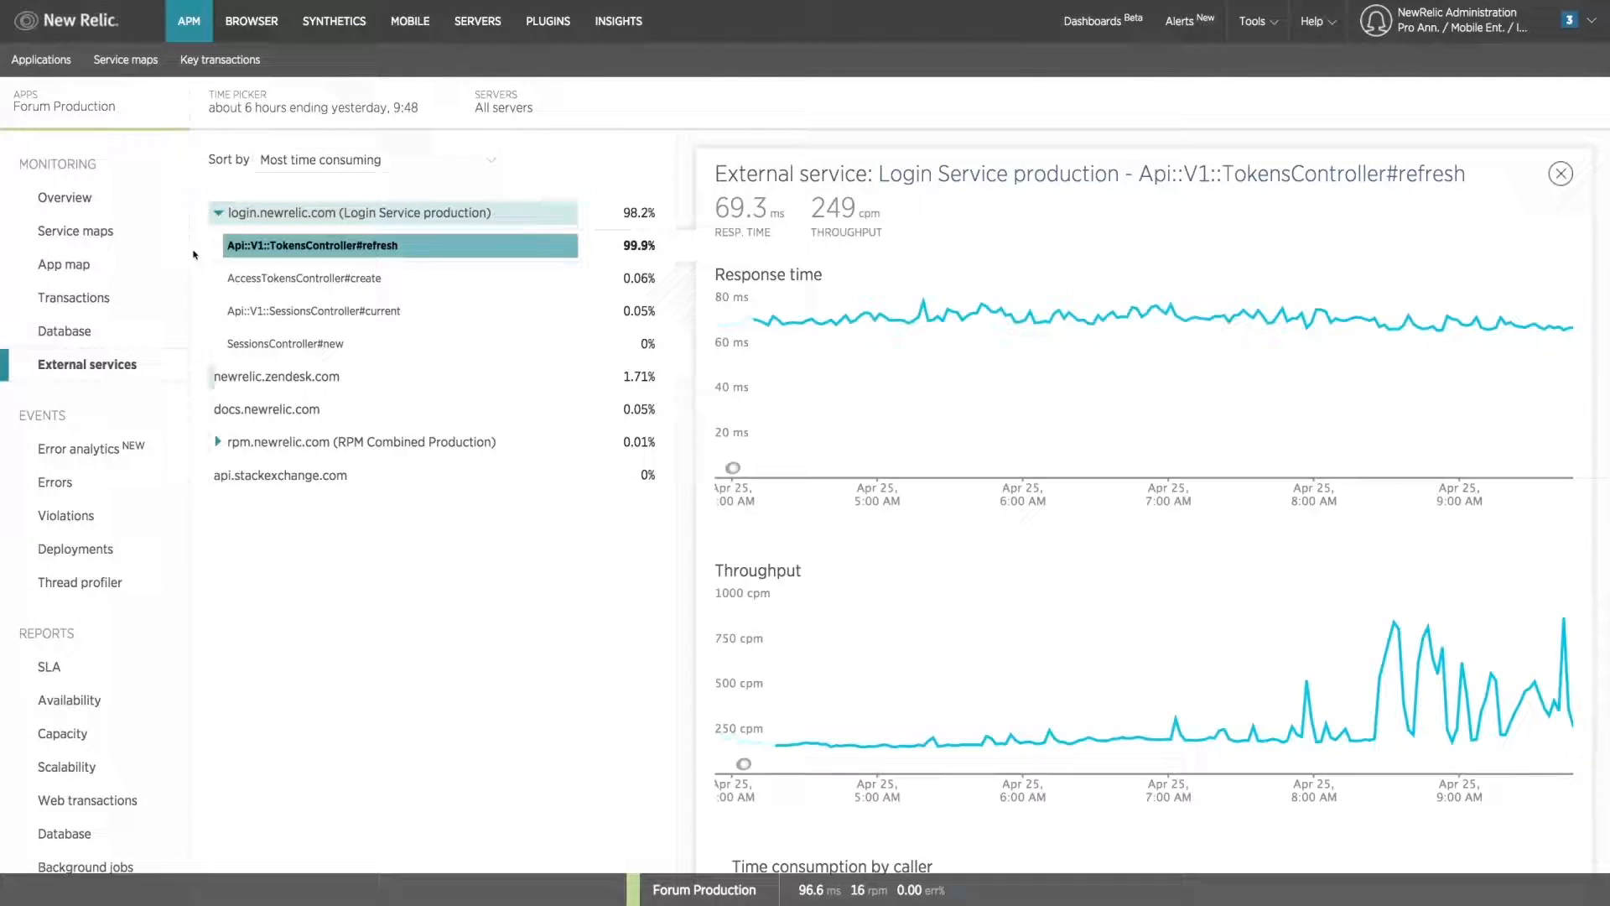
scroll("down", 3)
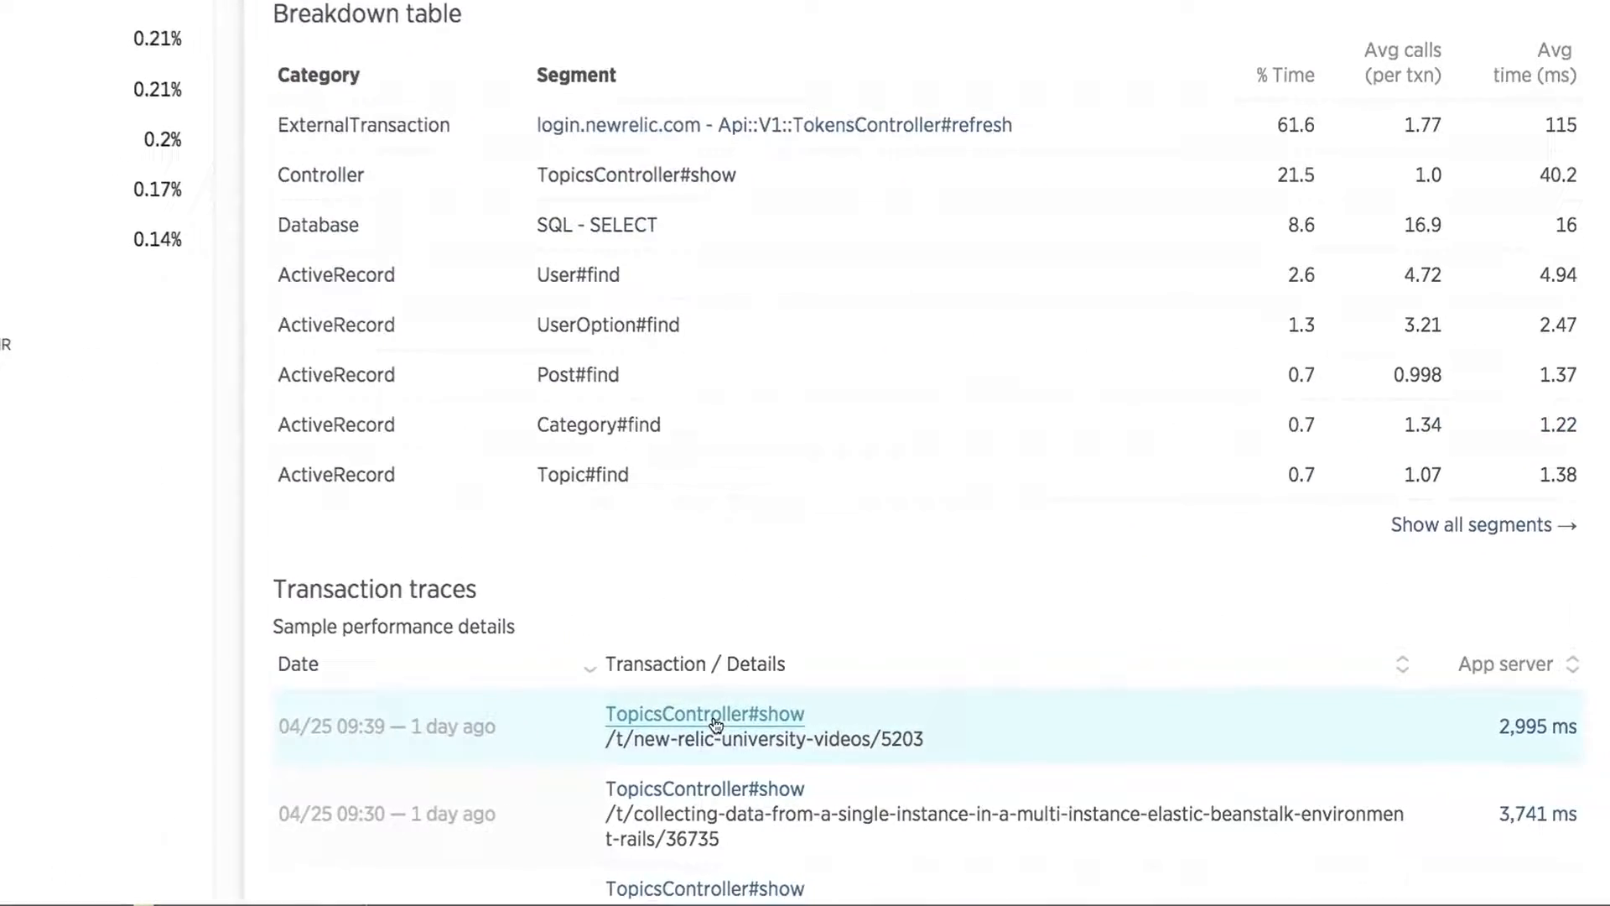
Step: Open the 04/25 09:39 TopicsController#show trace, where token refresh takes 2,860 ms
scroll("up", 3)
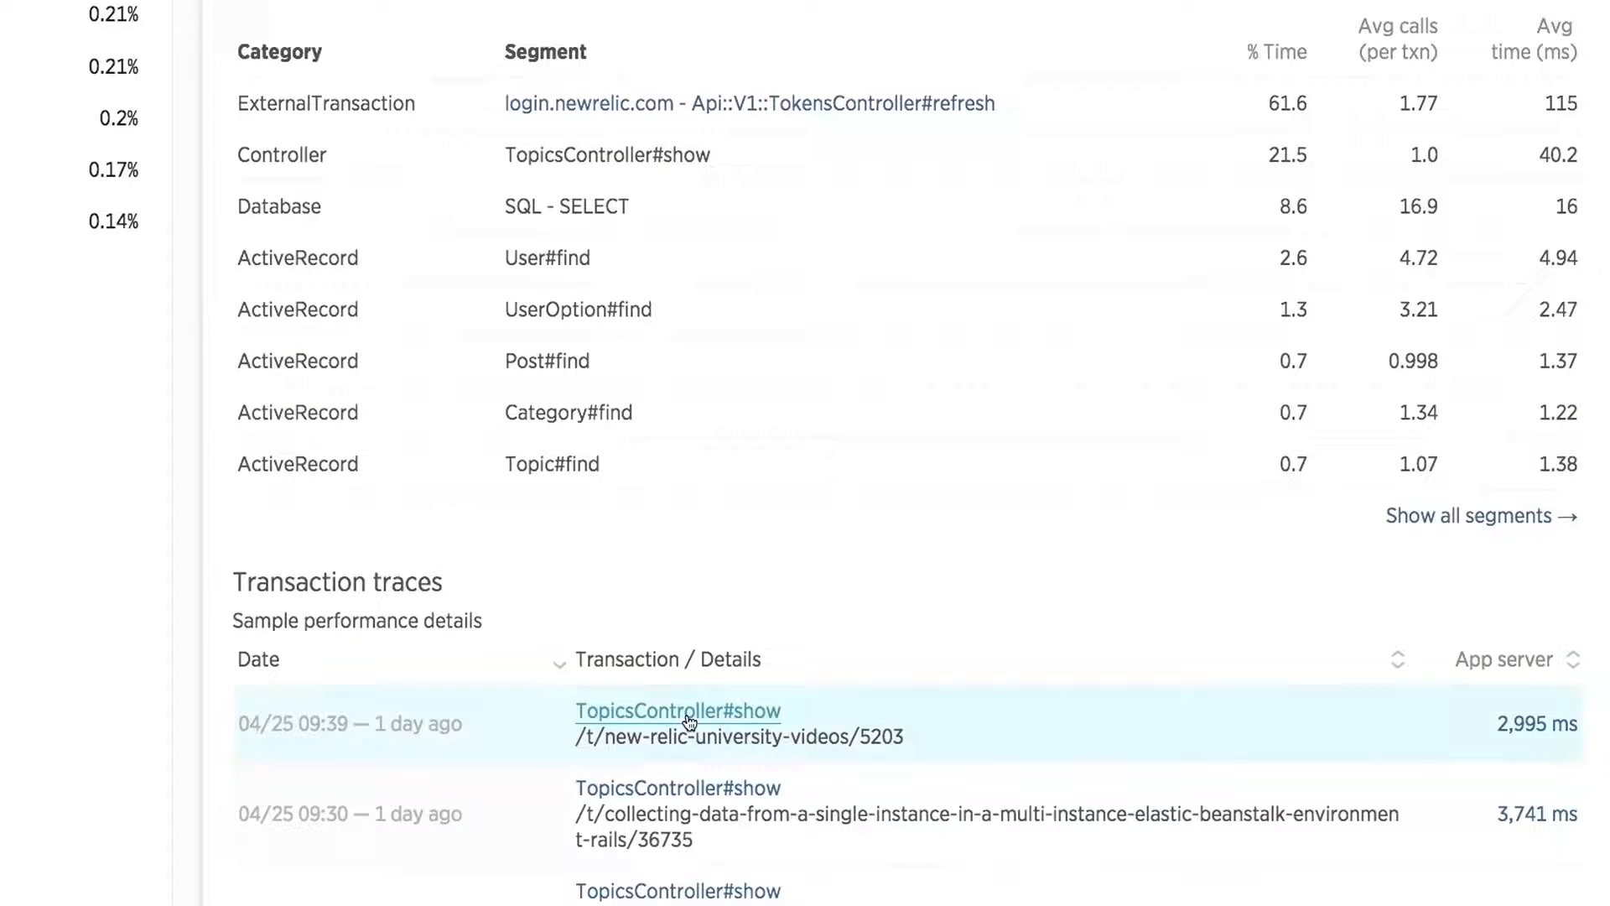
left_click(678, 711)
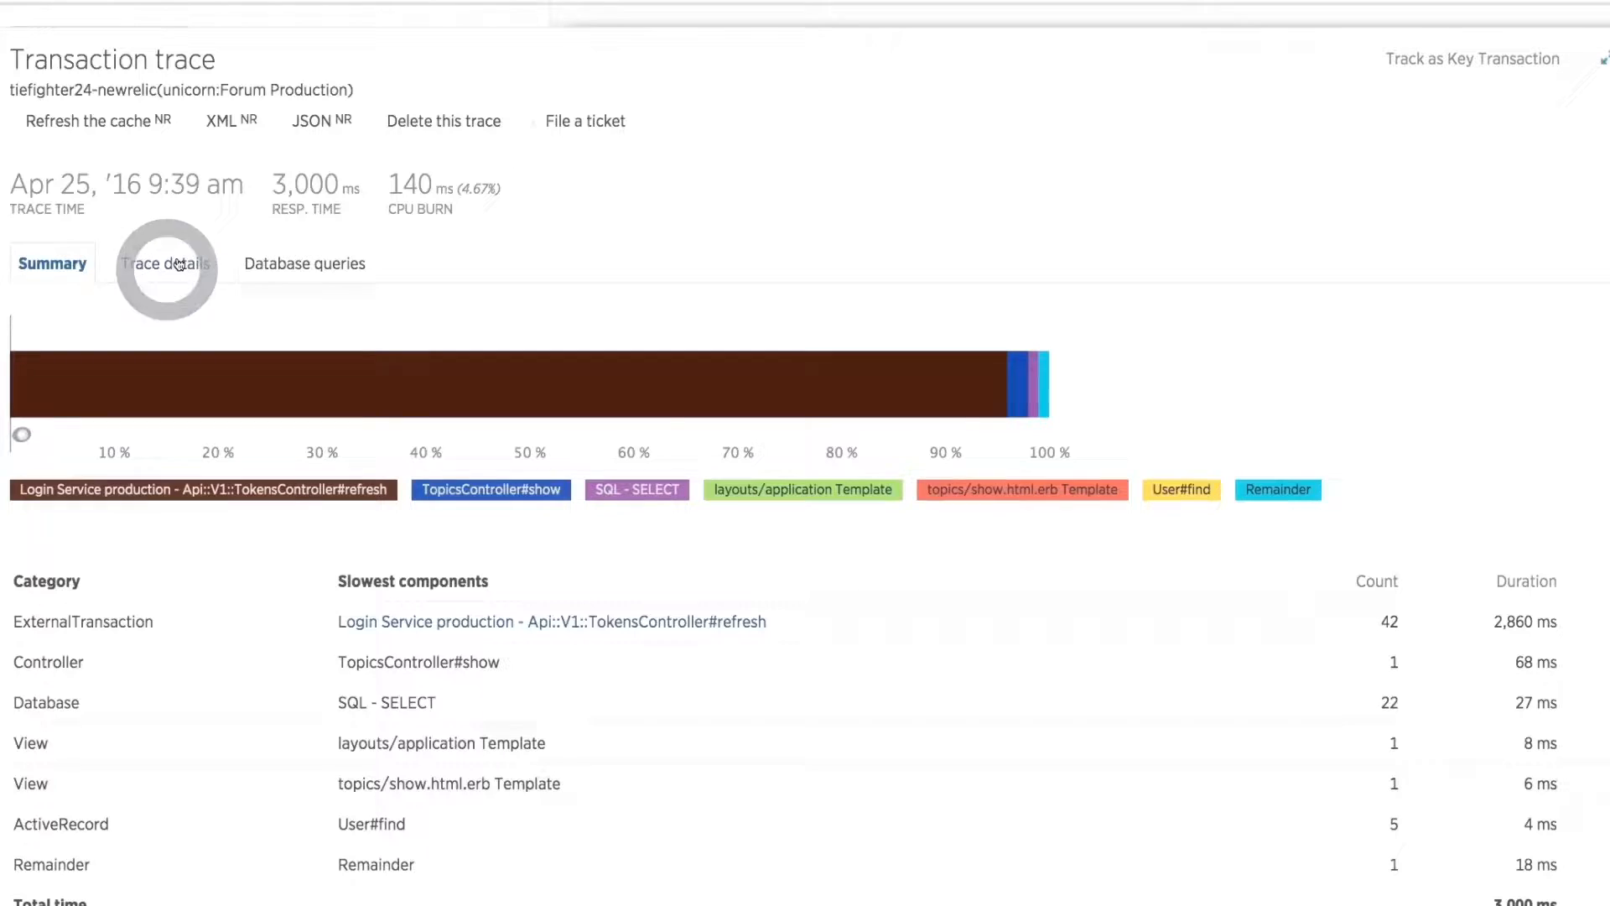
Step: Scroll the Trace details segment list showing 16 token refresh calls totalling 1,230 ms
left_click(165, 262)
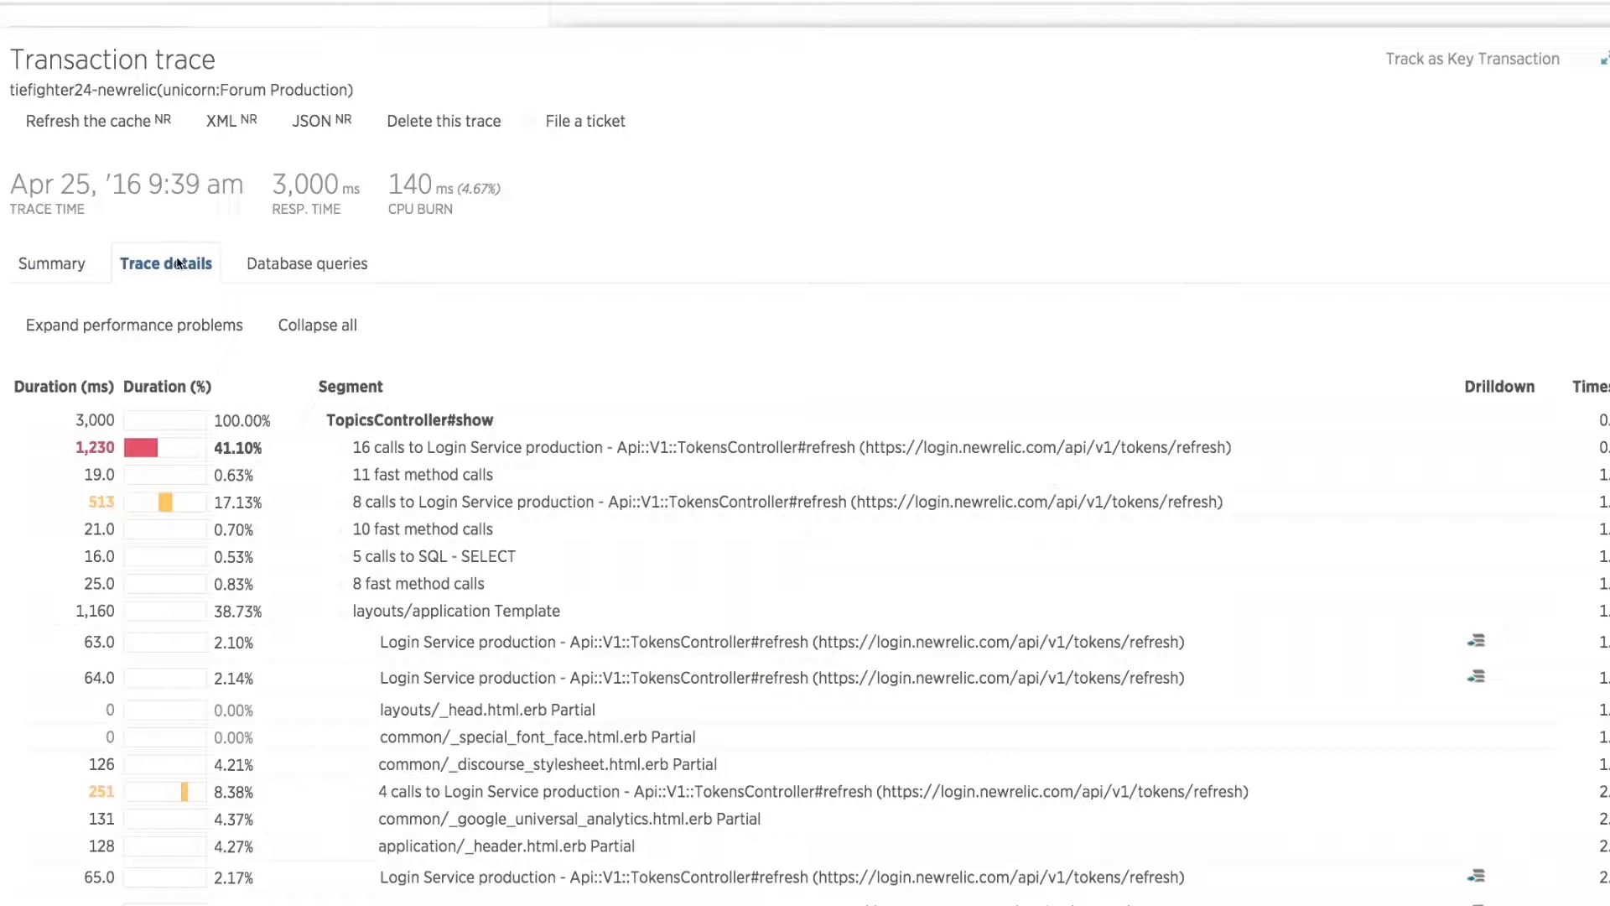
scroll("down", 3)
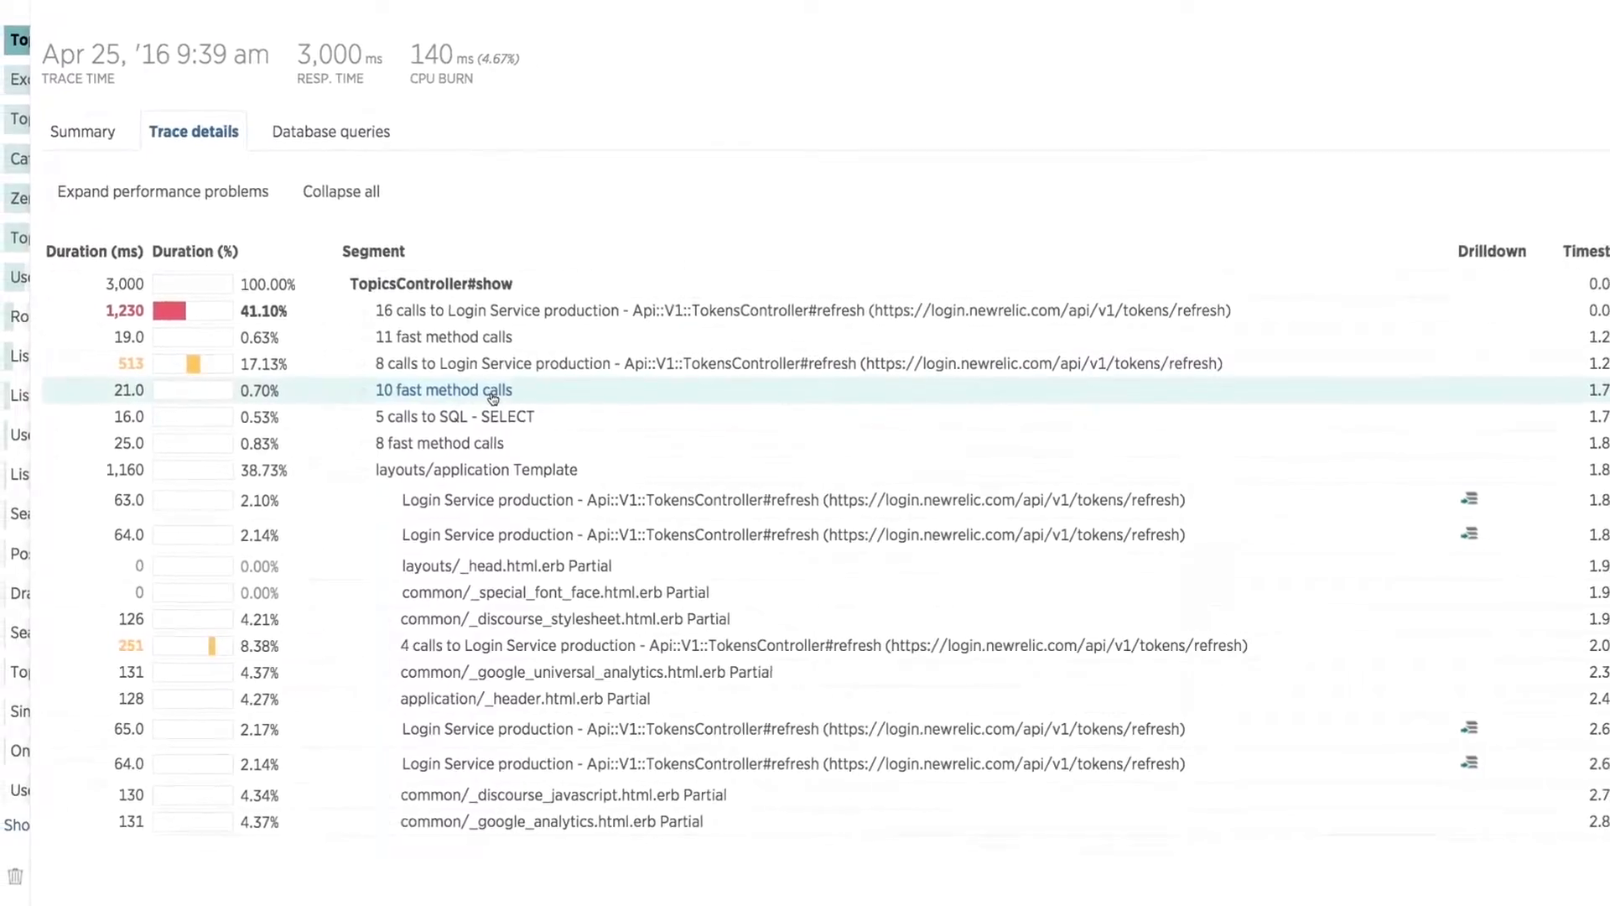
scroll("up", 3)
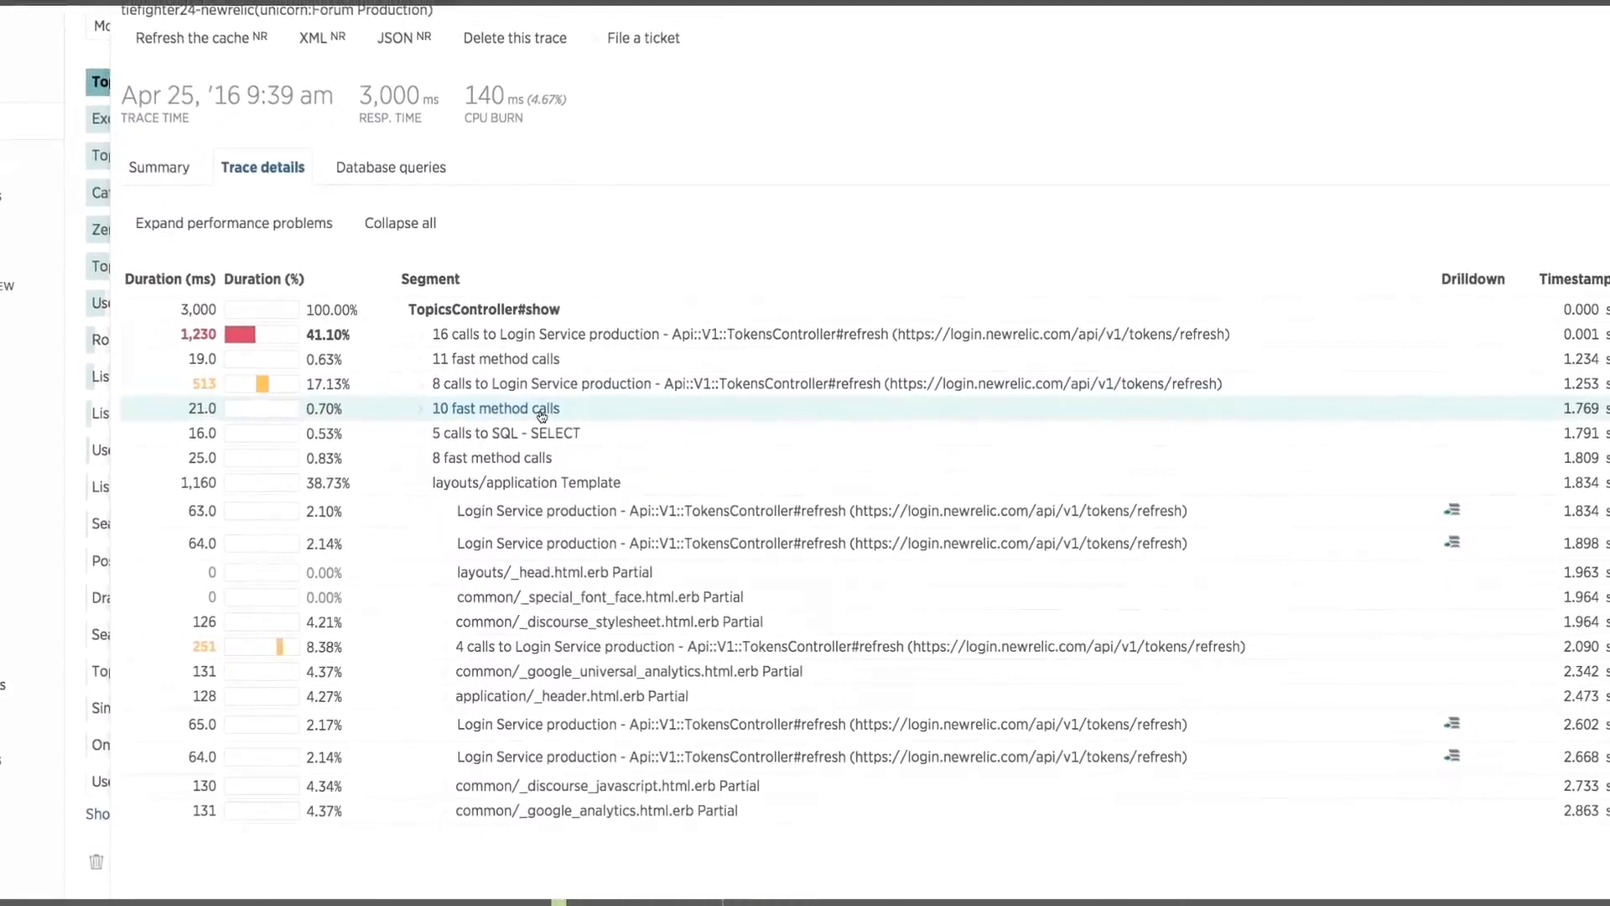